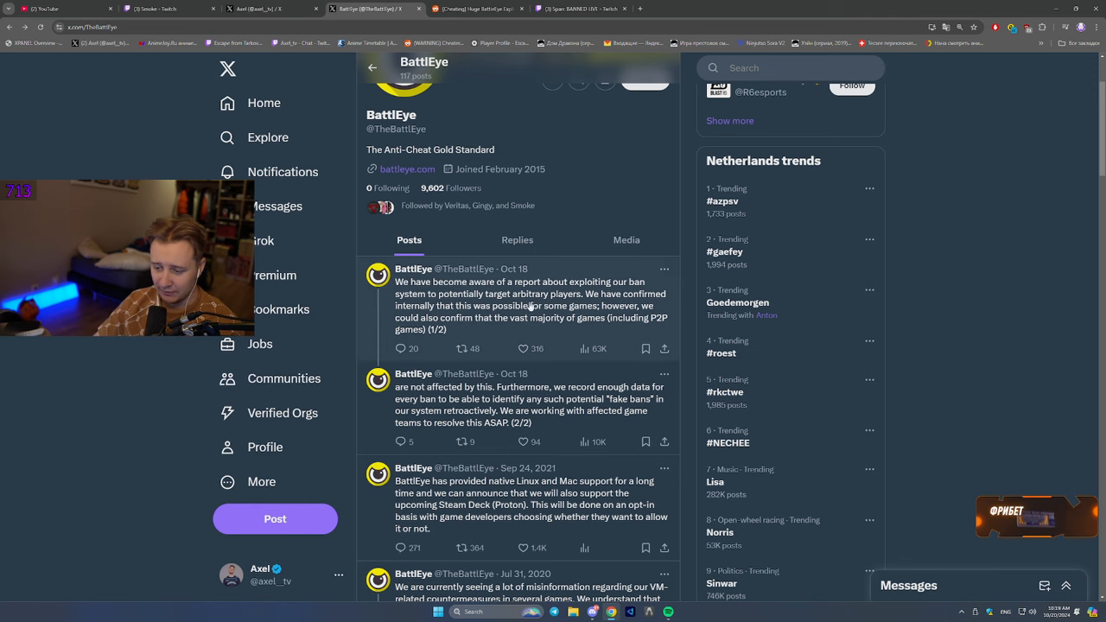
Switch to the Reddit post '[Cheating] Huge BattlEye Exploit Leaked' on r/EscapefromTarkov
{"action": "scroll", "scroll_direction": "down", "scroll_amount": 3}
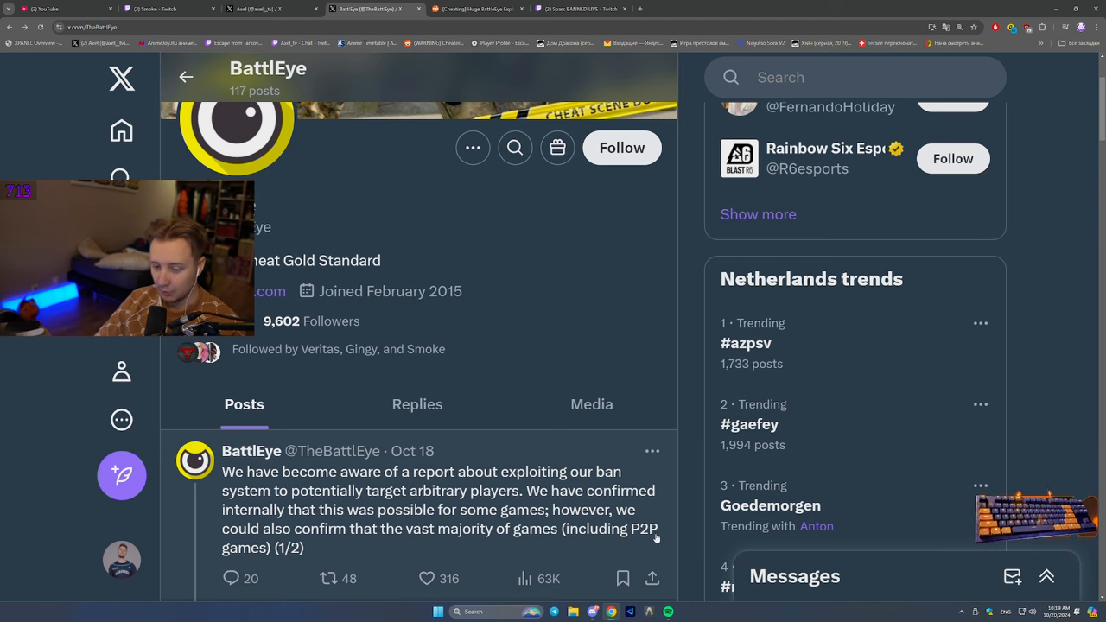
{"action": "scroll", "scroll_direction": "down", "scroll_amount": 3}
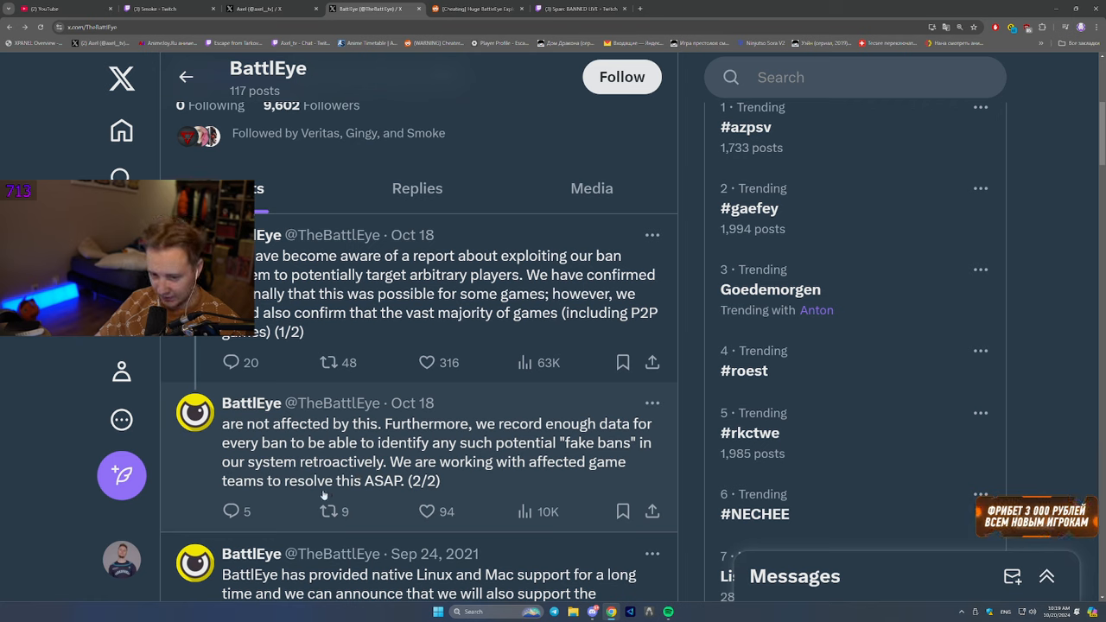
{"action": "mouse_move", "coordinate": [484, 494]}
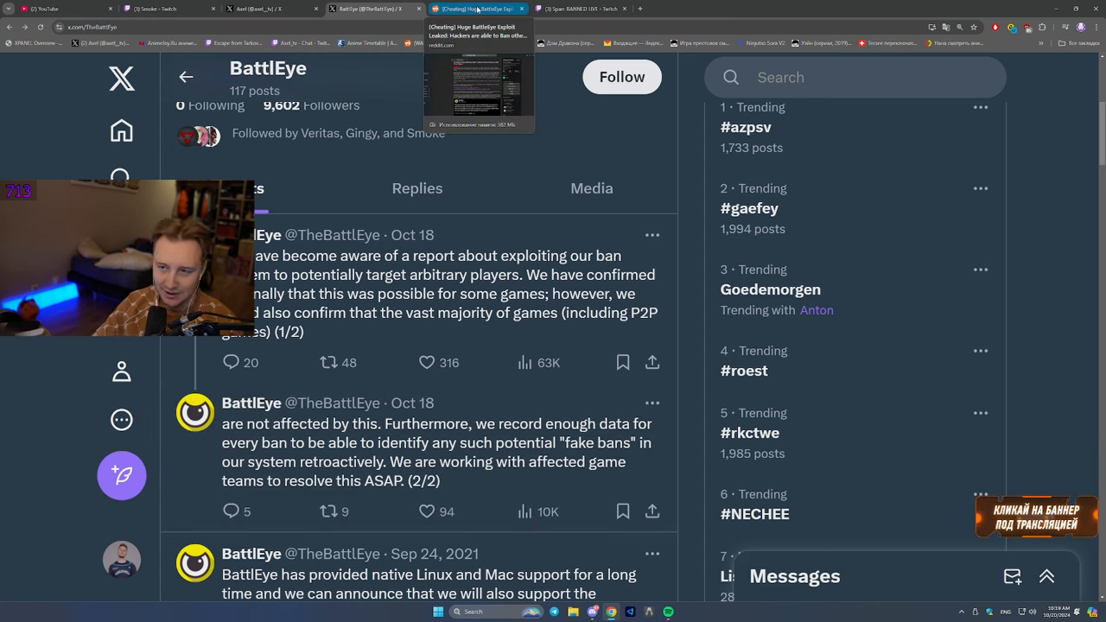
{"action": "left_click", "coordinate": [477, 8]}
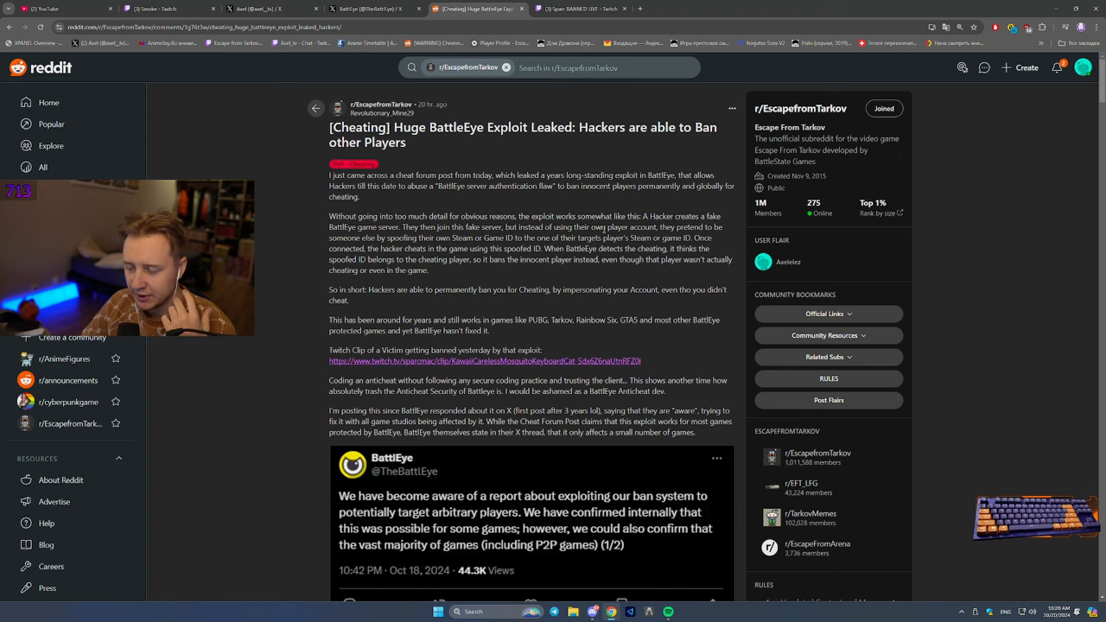
{"action": "left_click_drag", "start_coordinate": [584, 227], "coordinate": [645, 226]}
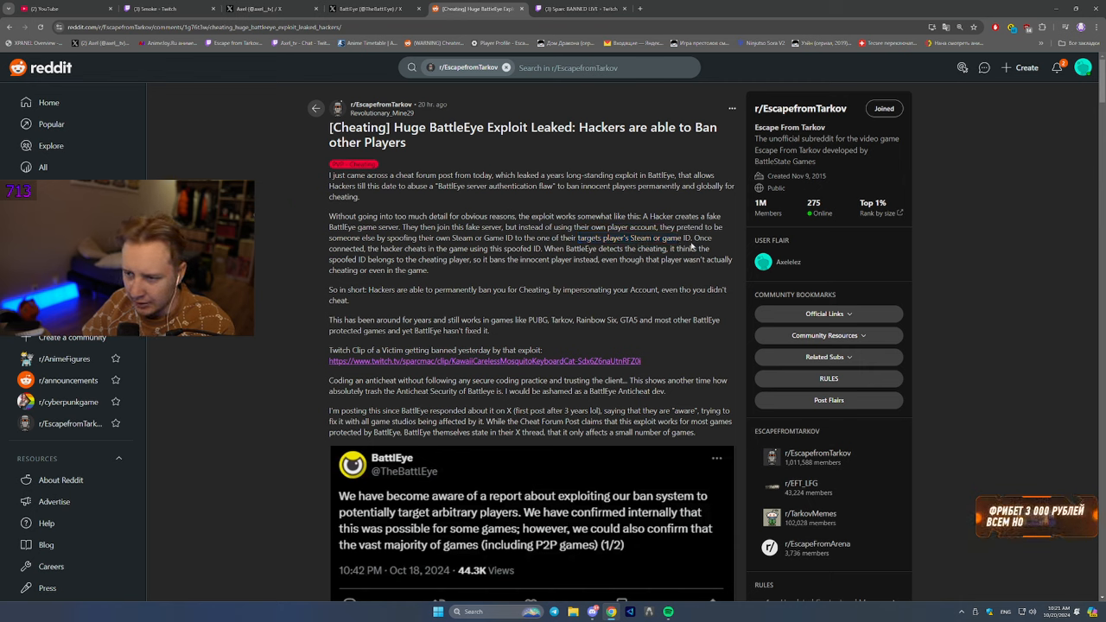
{"action": "left_click_drag", "start_coordinate": [404, 248], "coordinate": [532, 249]}
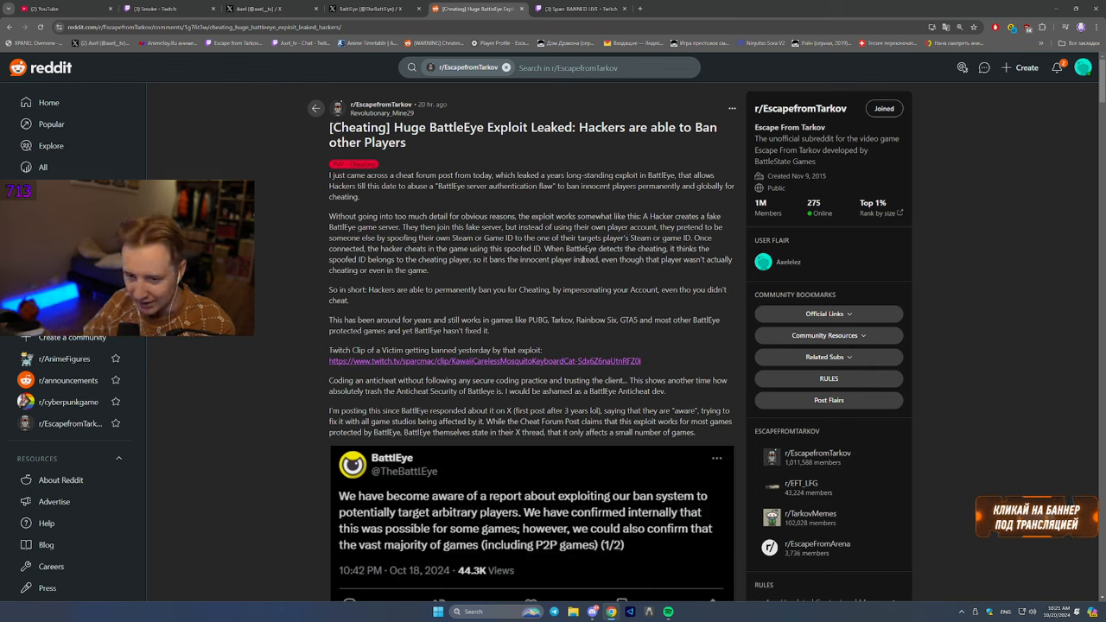
{"action": "left_click_drag", "start_coordinate": [368, 289], "coordinate": [719, 300]}
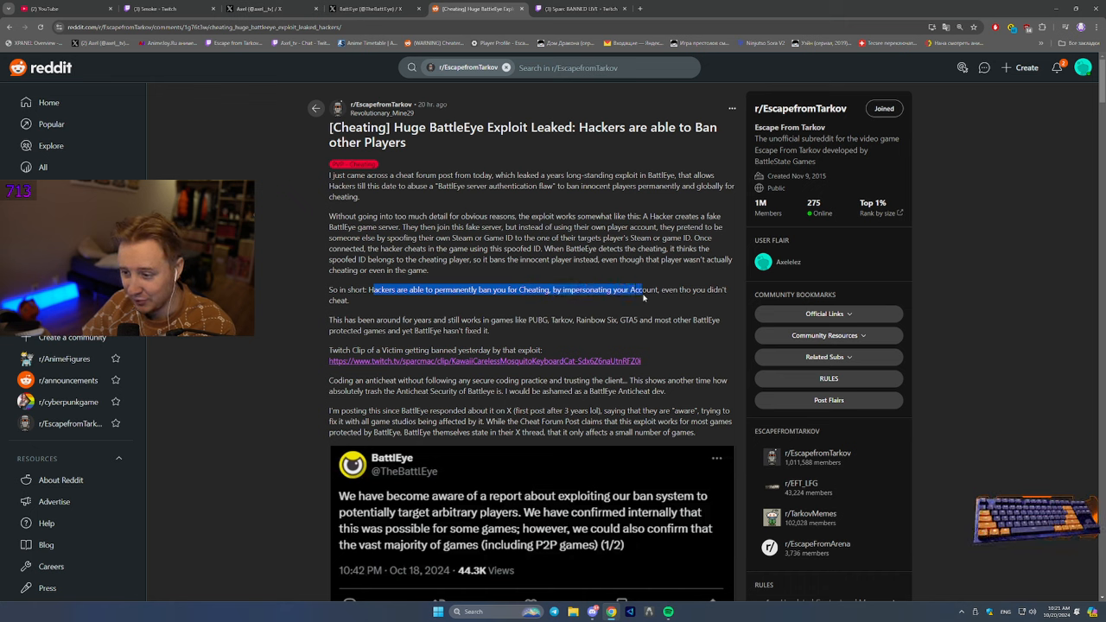
{"action": "left_click_drag", "start_coordinate": [370, 291], "coordinate": [349, 301]}
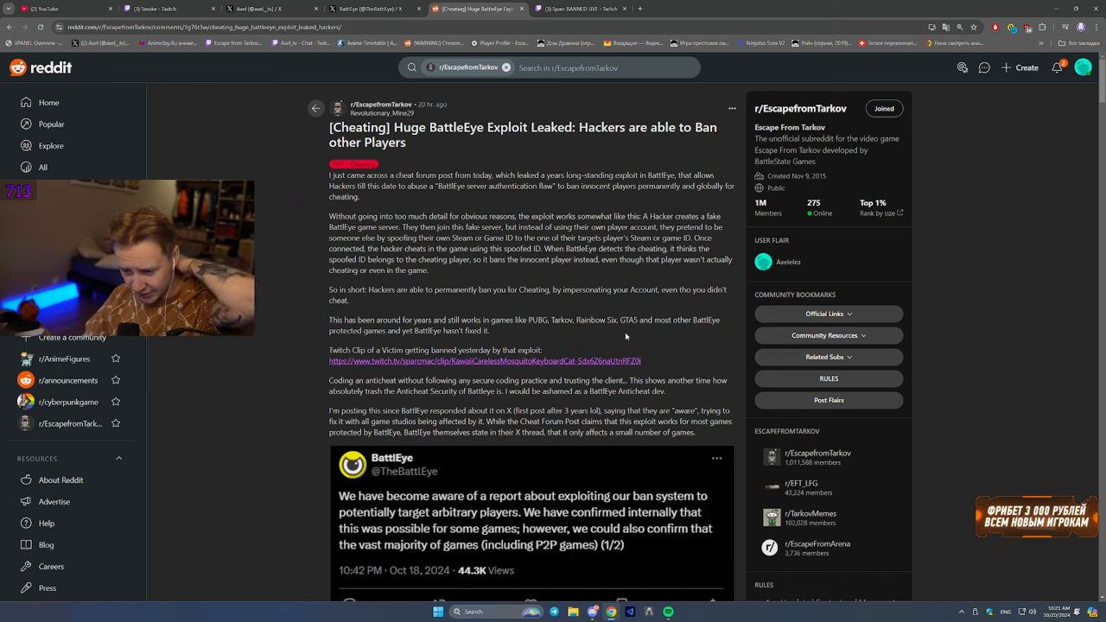
{"action": "mouse_move", "coordinate": [473, 366]}
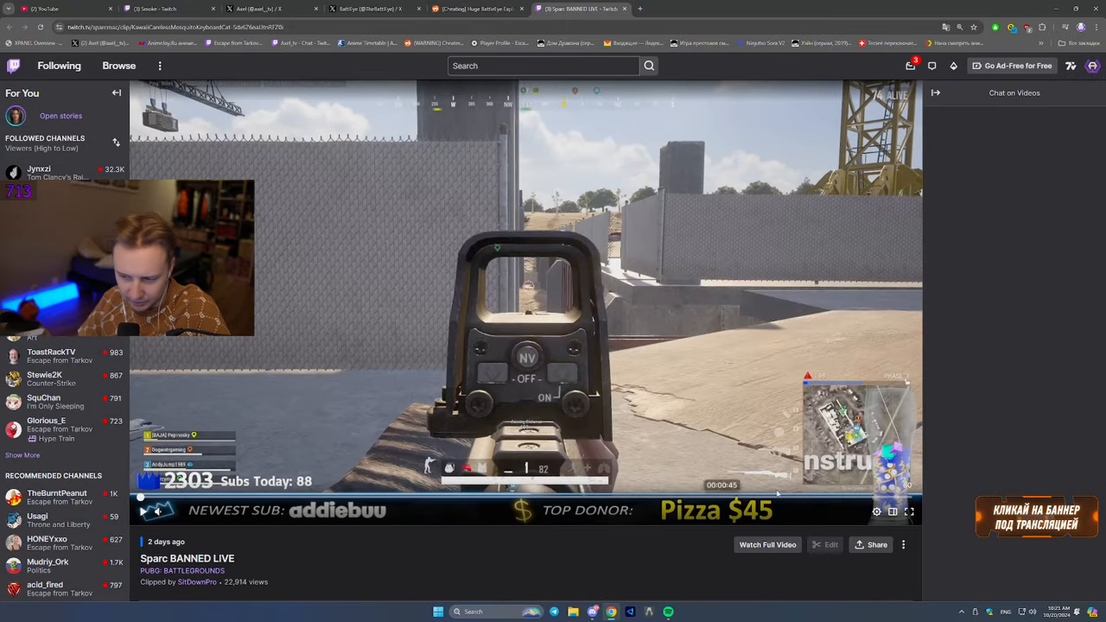
{"action": "left_click", "coordinate": [909, 512]}
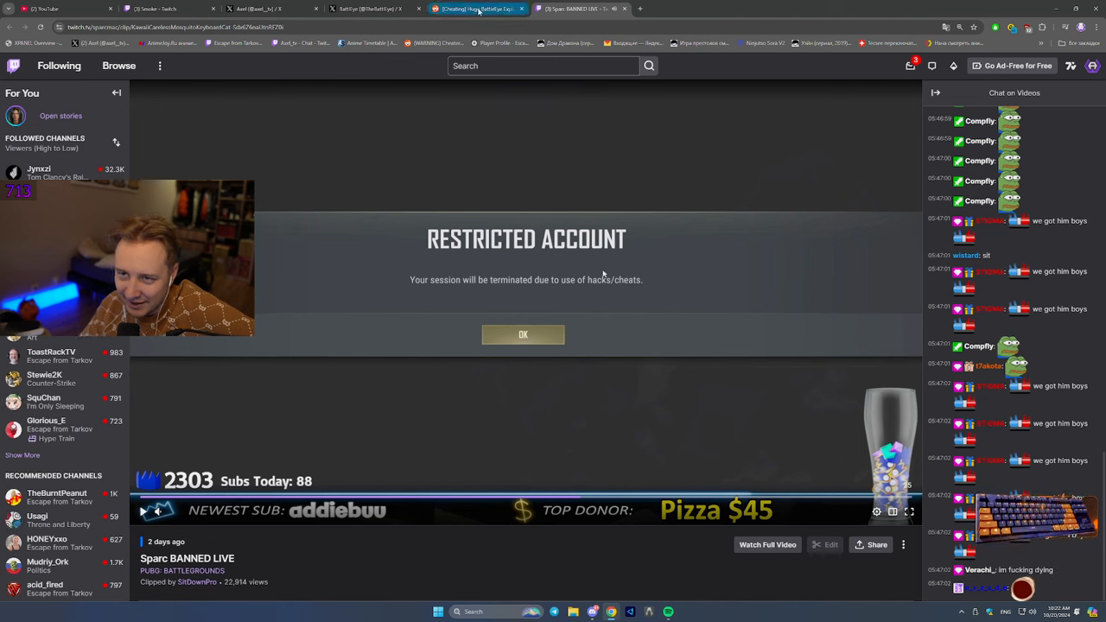
Return to the Reddit exploit post and scroll to BattlEye's embedded statement
{"action": "left_click", "coordinate": [477, 9]}
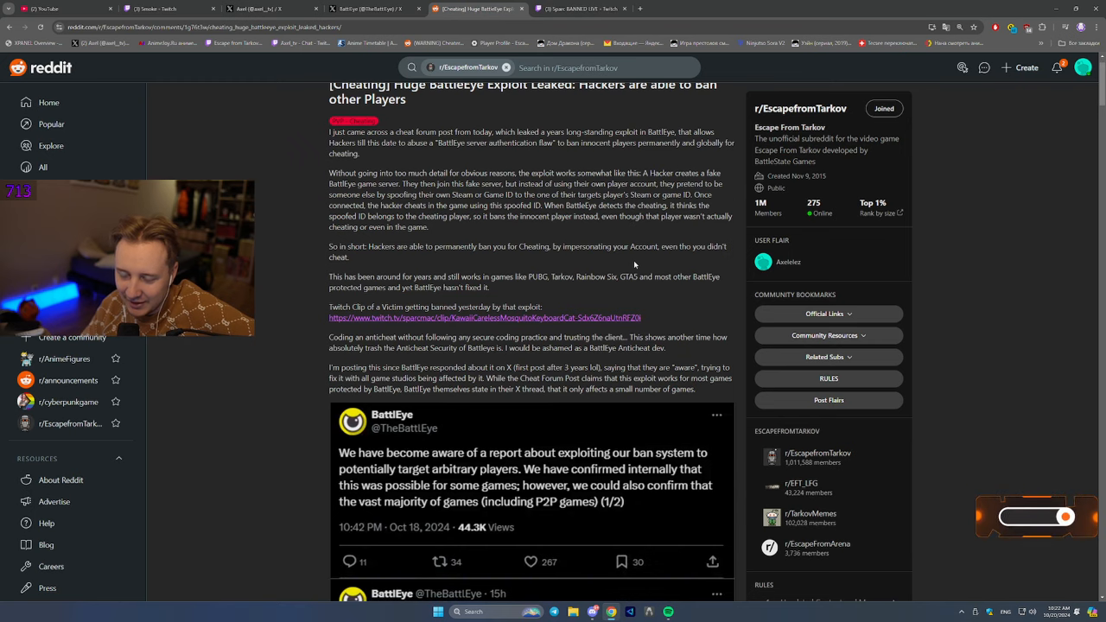
{"action": "scroll", "scroll_direction": "down", "scroll_amount": 3}
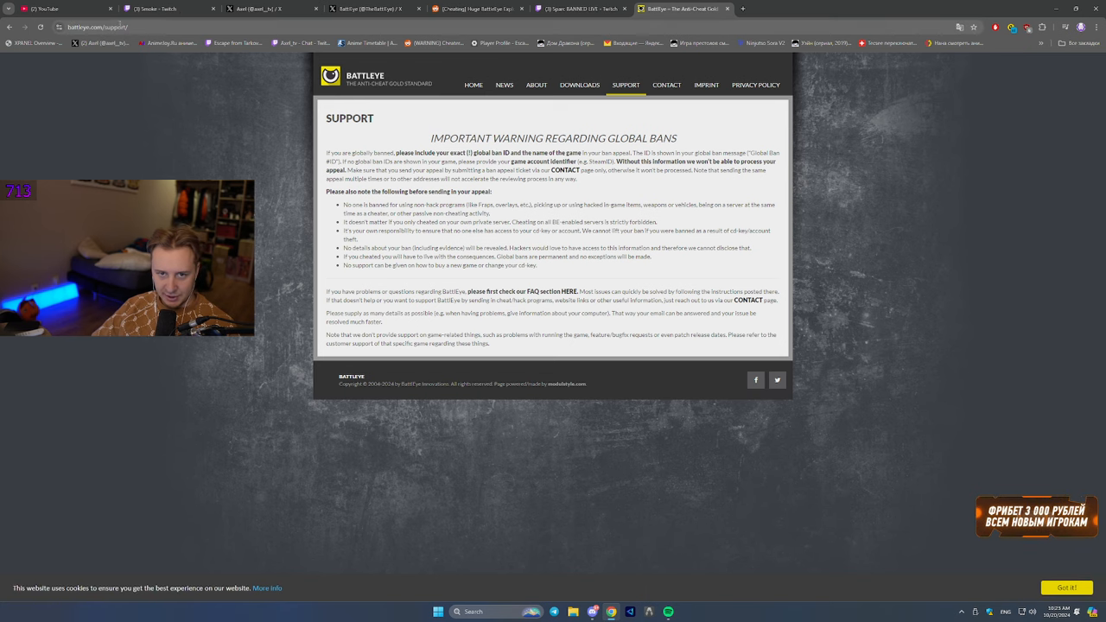
{"action": "mouse_move", "coordinate": [474, 214]}
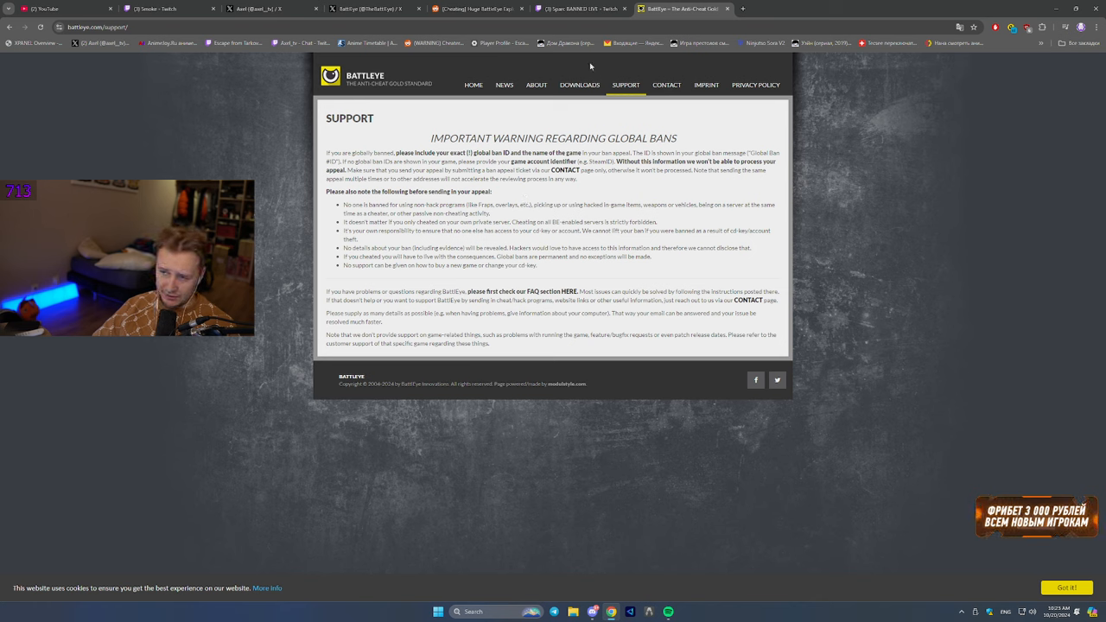
{"action": "mouse_move", "coordinate": [574, 9]}
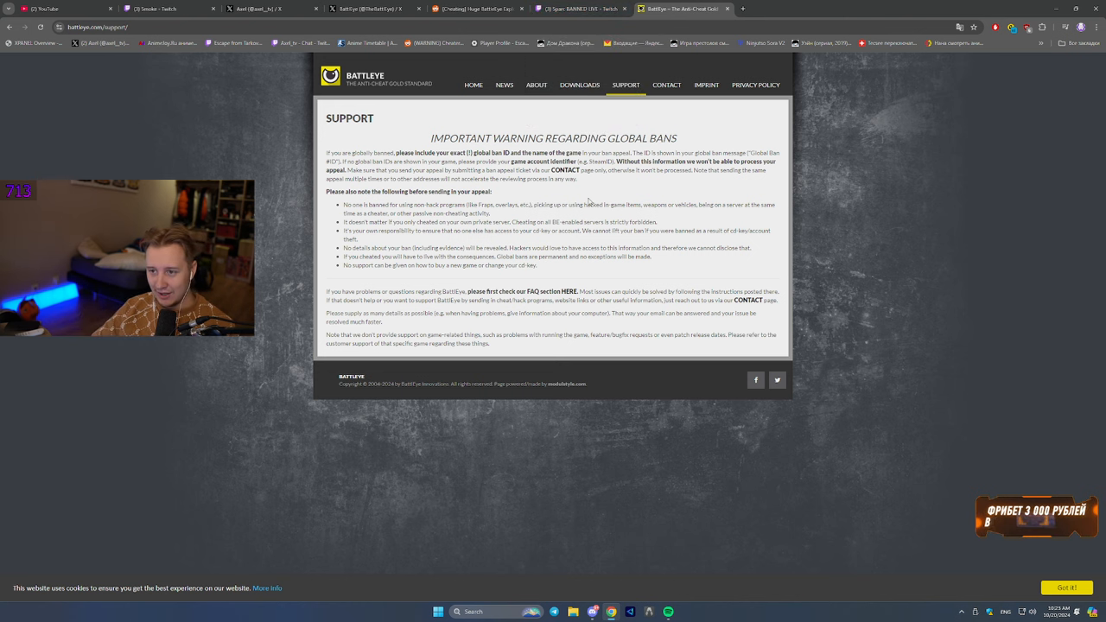
Leave BattlEye's global-bans Support page and go back to the Reddit exploit post
{"action": "left_click", "coordinate": [475, 9]}
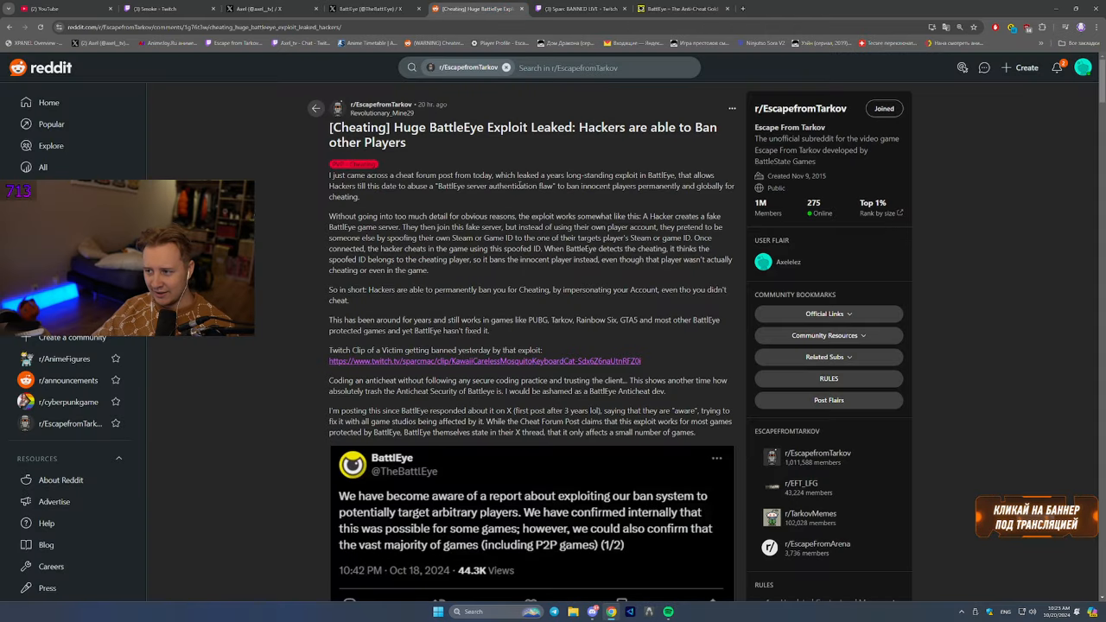
{"action": "scroll", "scroll_direction": "down", "scroll_amount": 3}
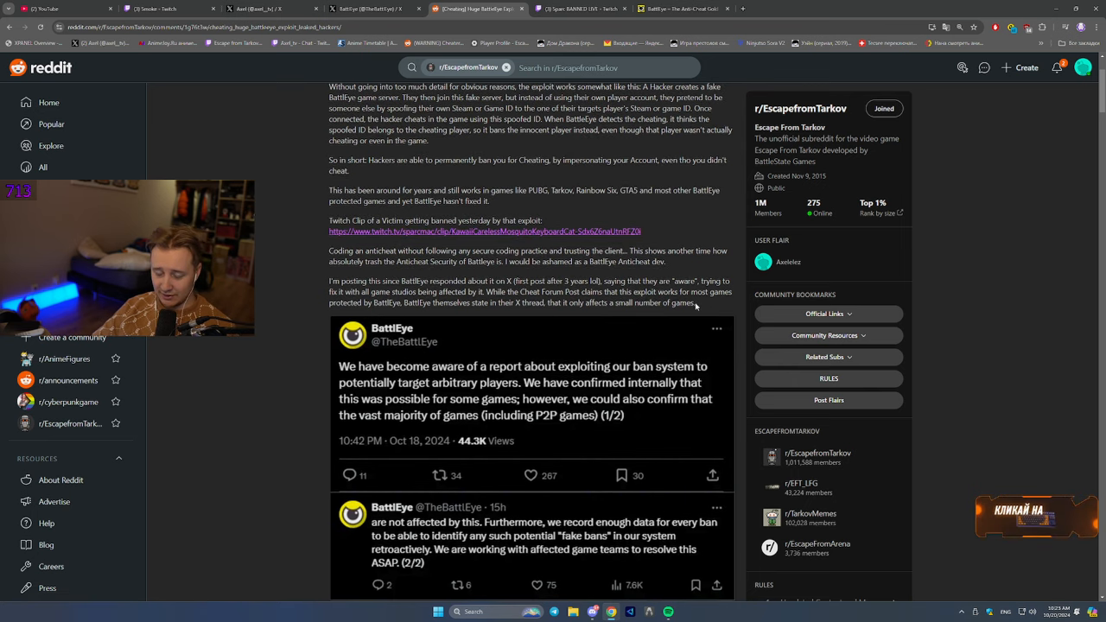
{"action": "mouse_move", "coordinate": [699, 304]}
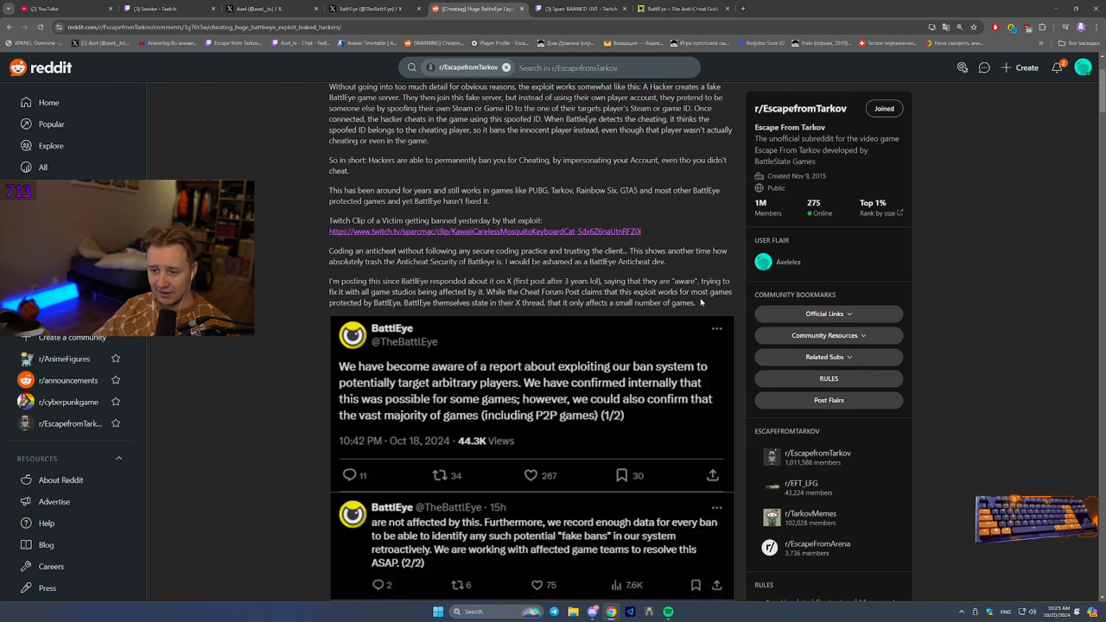